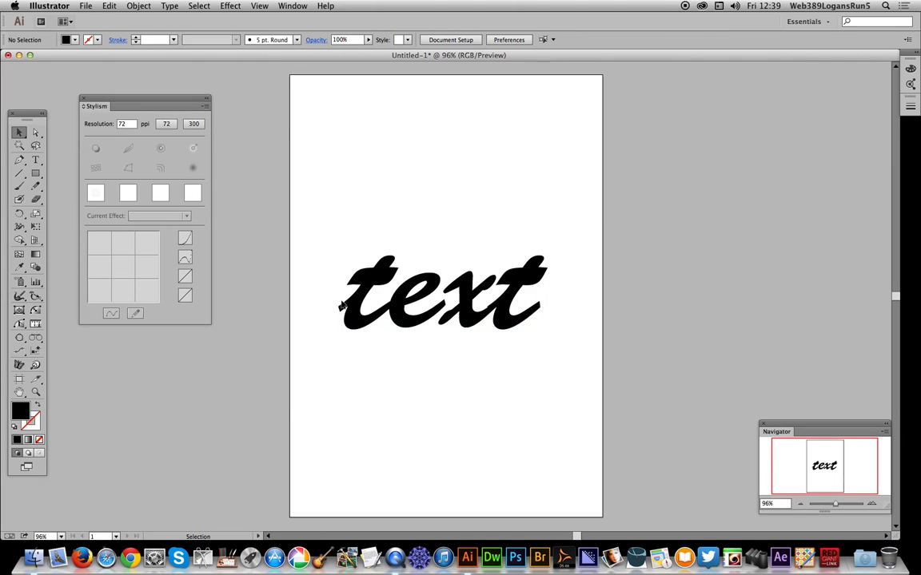
{"action": "mouse_move", "coordinate": [328, 309]}
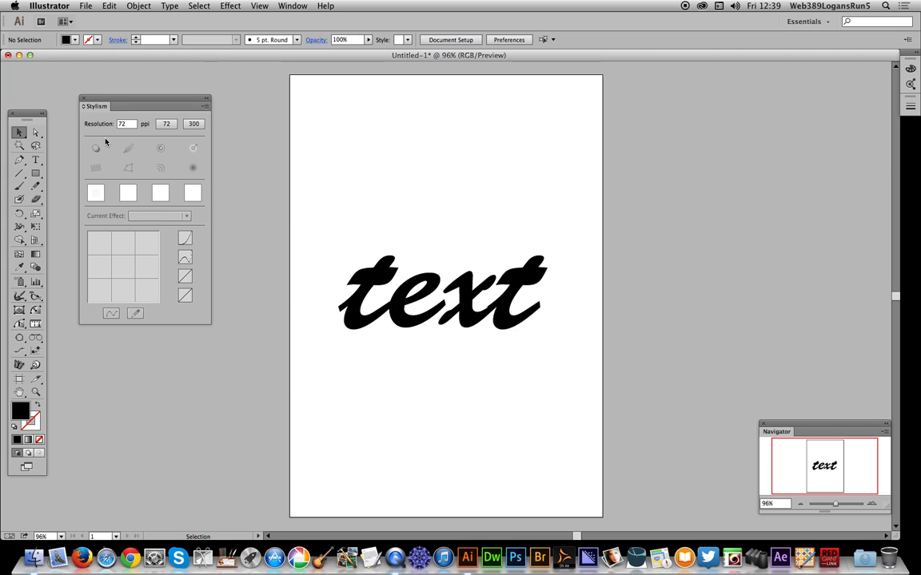
{"action": "mouse_move", "coordinate": [114, 146]}
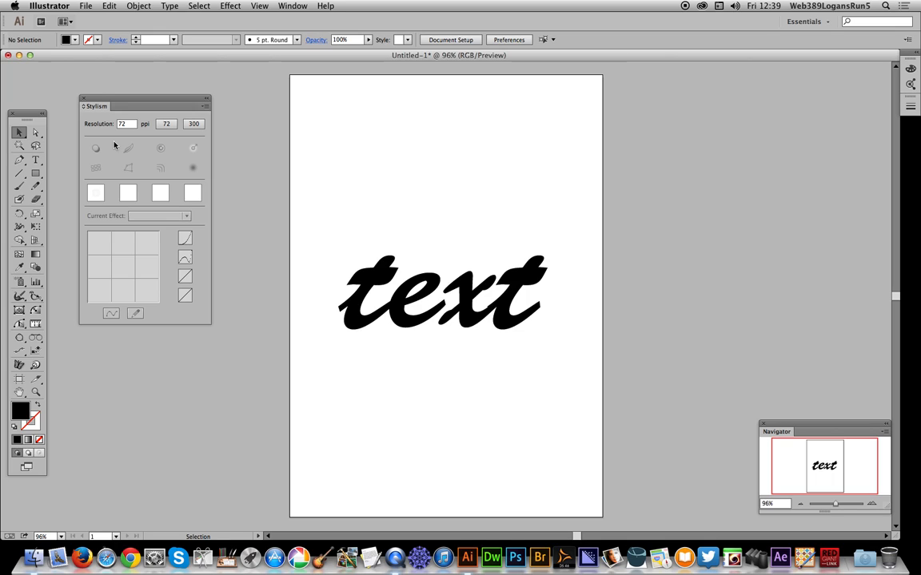
Step: Select the script word 'text' and apply a Gaussian Blur of about 14.7 px
{"action": "left_click", "coordinate": [443, 296]}
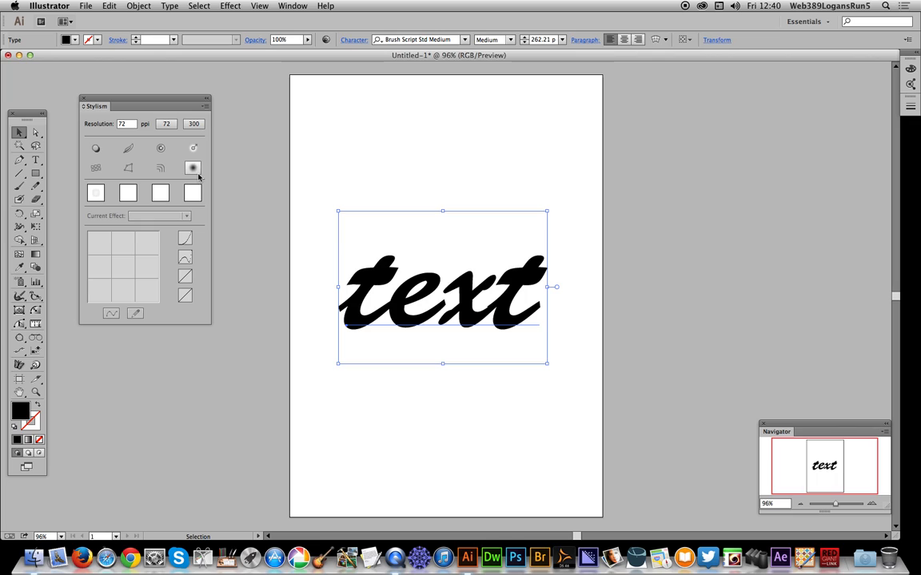
{"action": "mouse_move", "coordinate": [193, 167]}
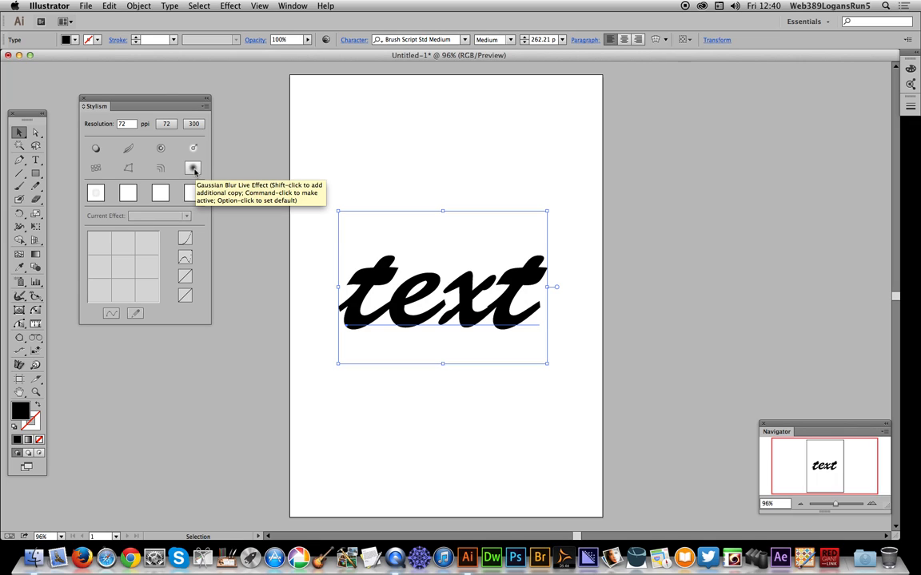
{"action": "left_click", "coordinate": [192, 168]}
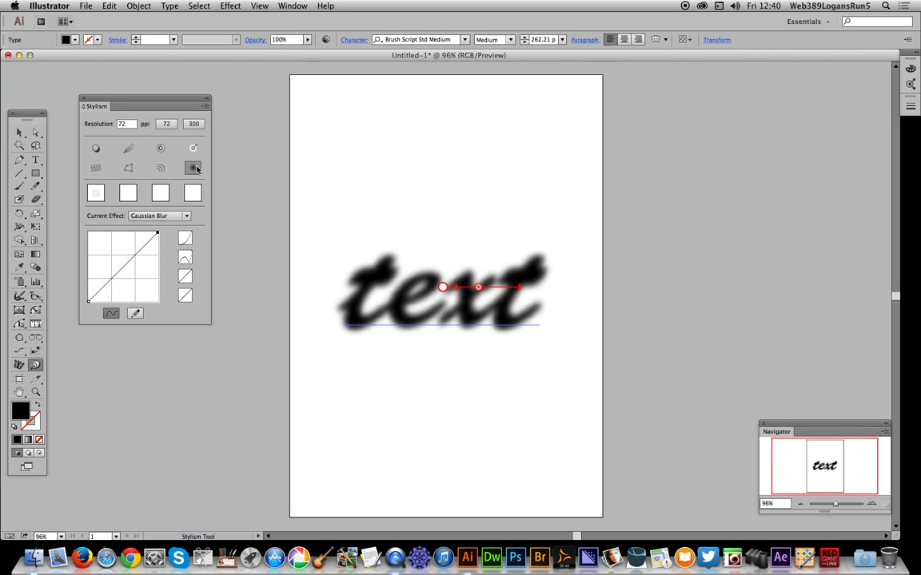
{"action": "mouse_move", "coordinate": [192, 168]}
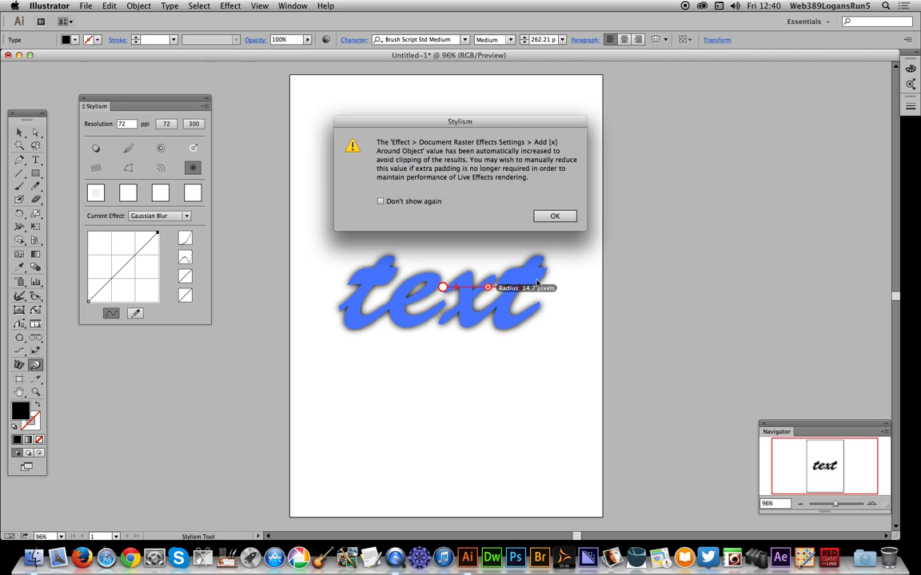
Step: Confirm the Stylism Add Around Object raster padding warning with OK
{"action": "left_click", "coordinate": [554, 216]}
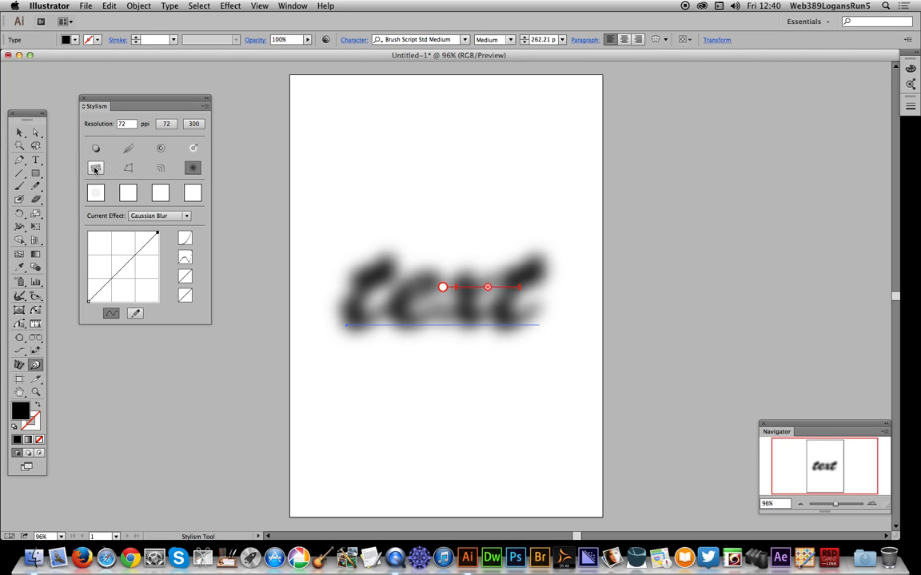
{"action": "mouse_move", "coordinate": [95, 167]}
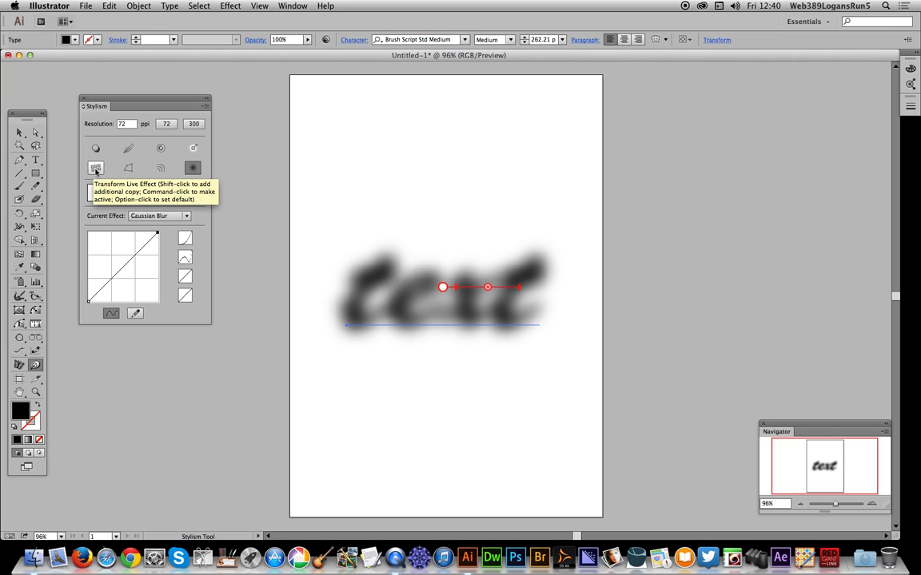
Step: Add a Stylism Transform live effect to the blurred word 'text'
{"action": "left_click", "coordinate": [95, 168]}
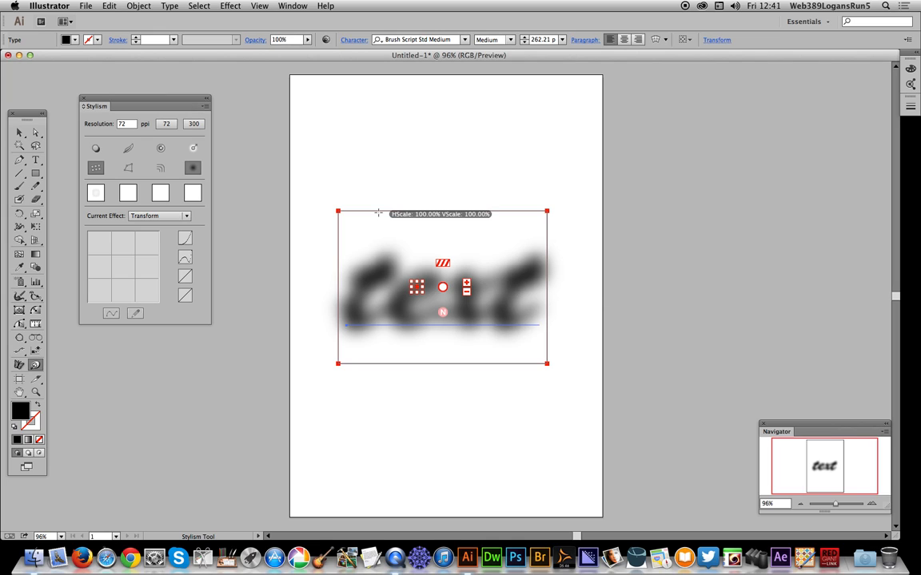
{"action": "mouse_move", "coordinate": [547, 211]}
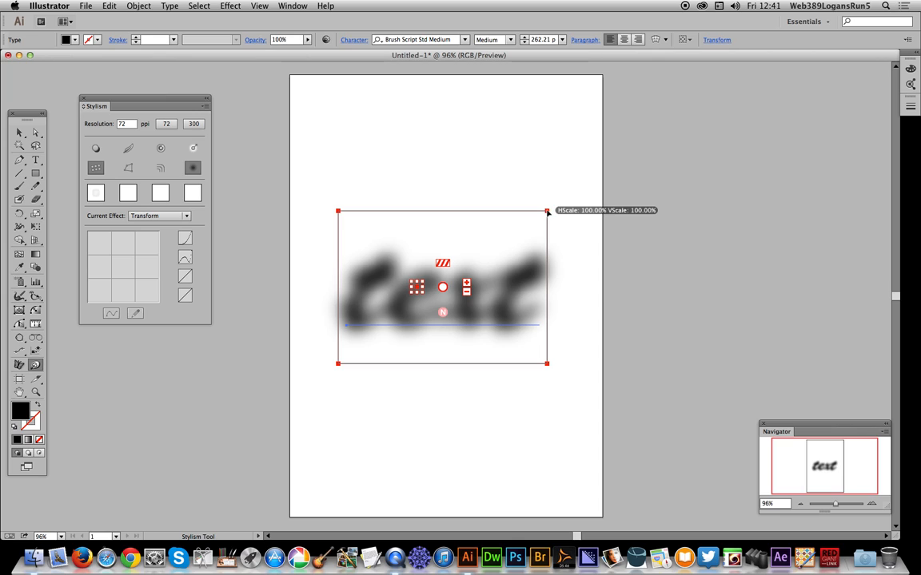
Step: Drag the Transform scale and offset handles to smear the copies into a rightward streak
{"action": "left_click_drag", "start_coordinate": [546, 210], "coordinate": [568, 196]}
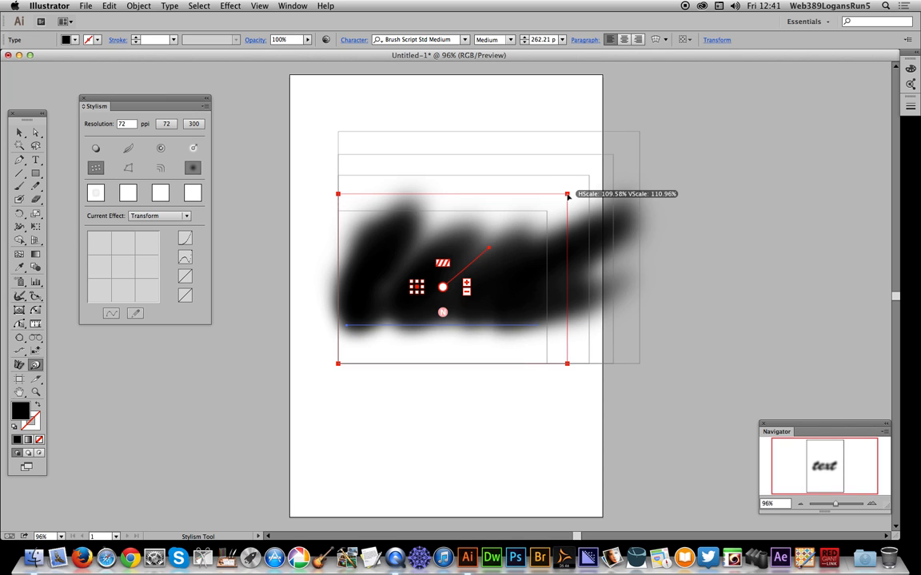
{"action": "left_click_drag", "start_coordinate": [567, 194], "coordinate": [561, 264]}
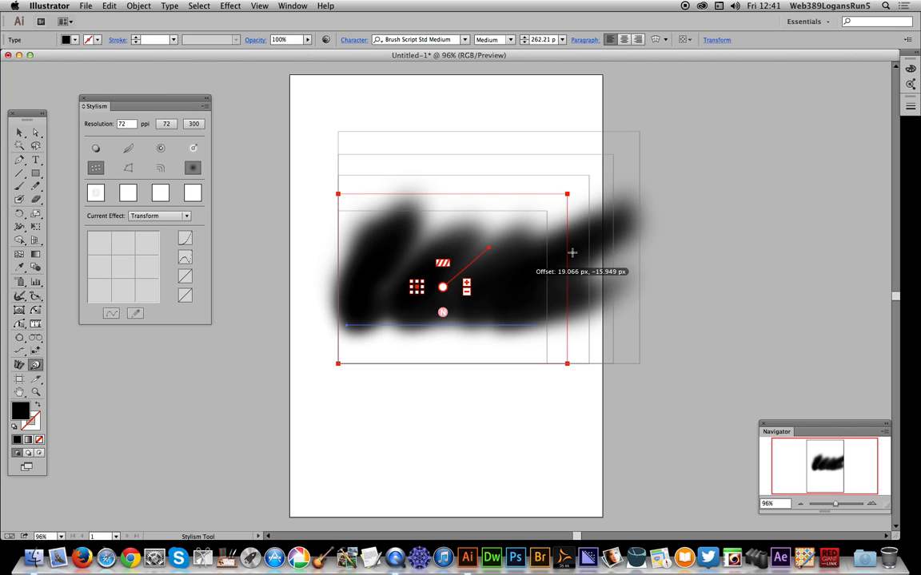
{"action": "left_click_drag", "start_coordinate": [568, 195], "coordinate": [559, 195]}
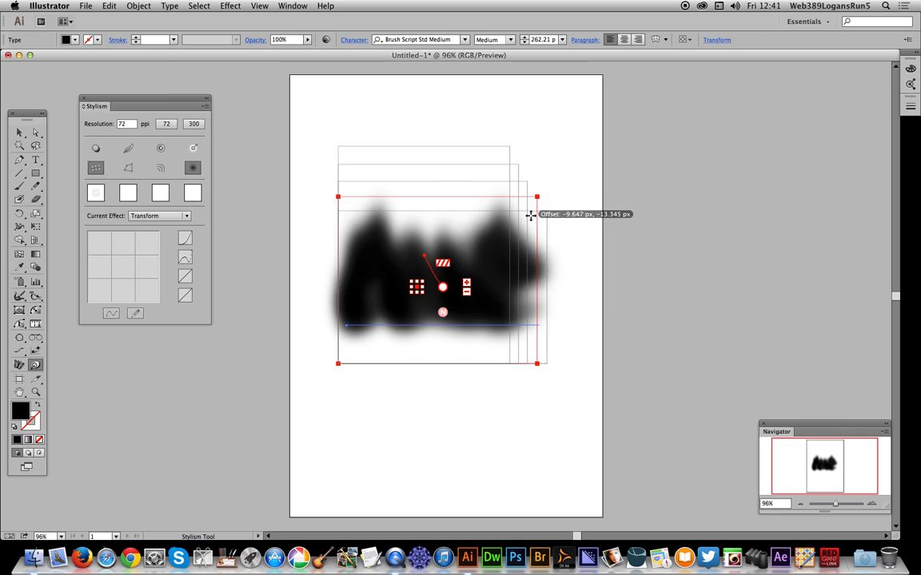
{"action": "left_click_drag", "start_coordinate": [537, 197], "coordinate": [551, 237]}
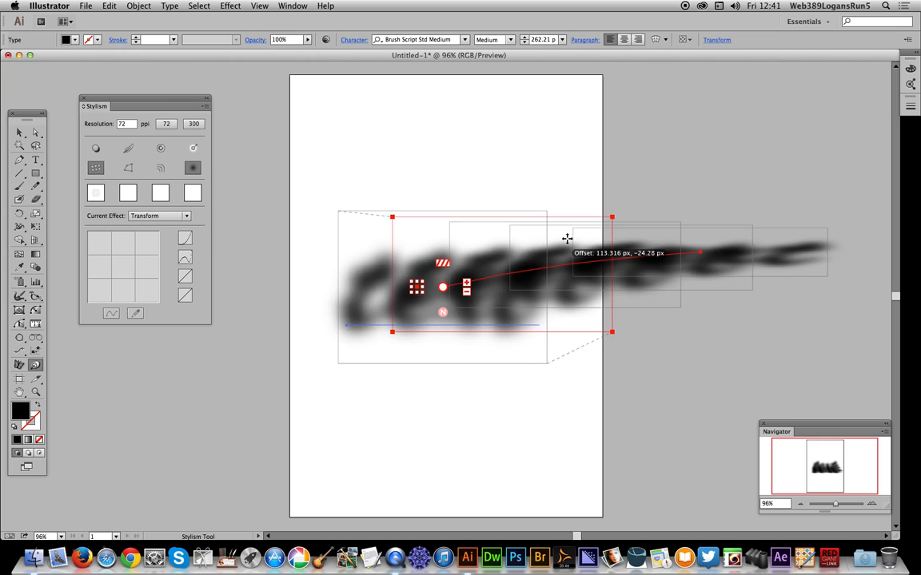
{"action": "left_click_drag", "start_coordinate": [566, 238], "coordinate": [525, 233]}
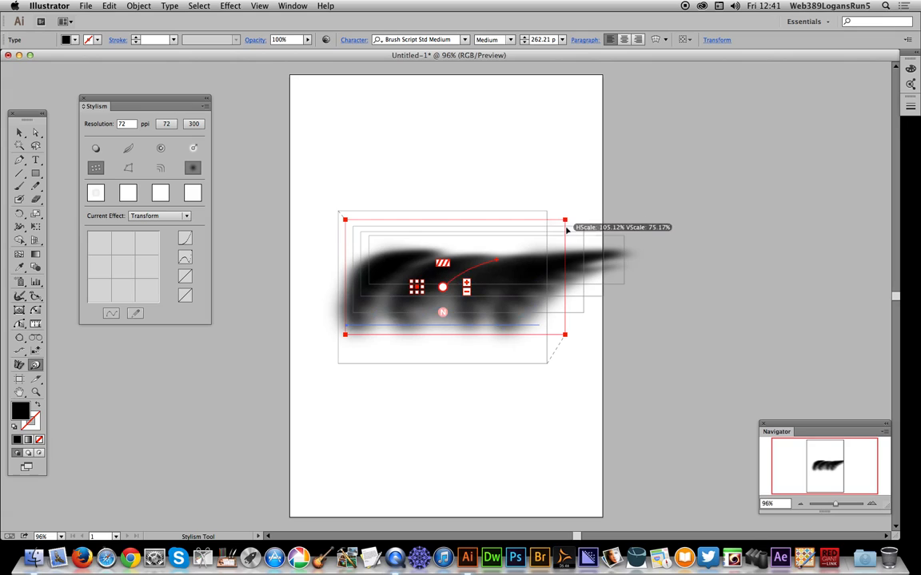
{"action": "left_click_drag", "start_coordinate": [565, 222], "coordinate": [585, 190]}
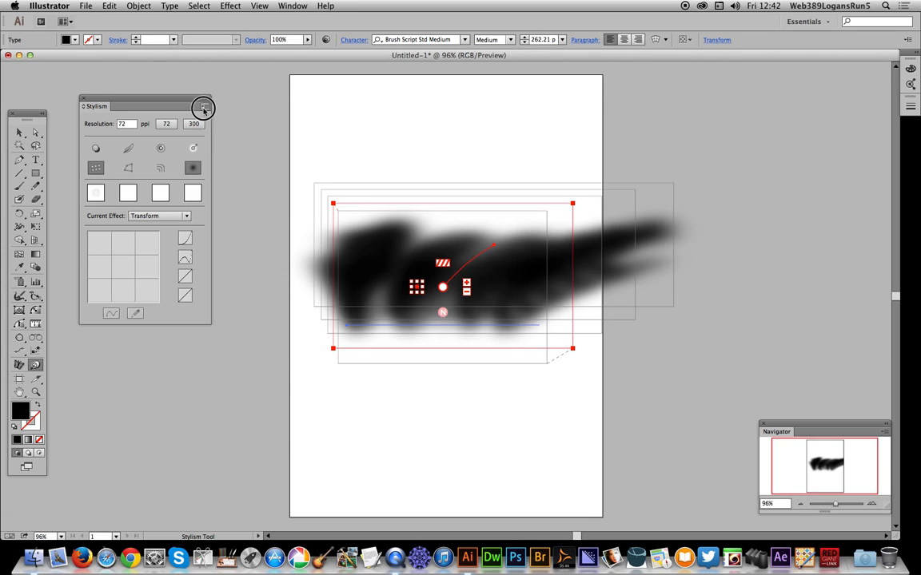
Step: Show the Stylism panel's flyout menu of apply, remove and raster options
{"action": "left_click", "coordinate": [203, 108]}
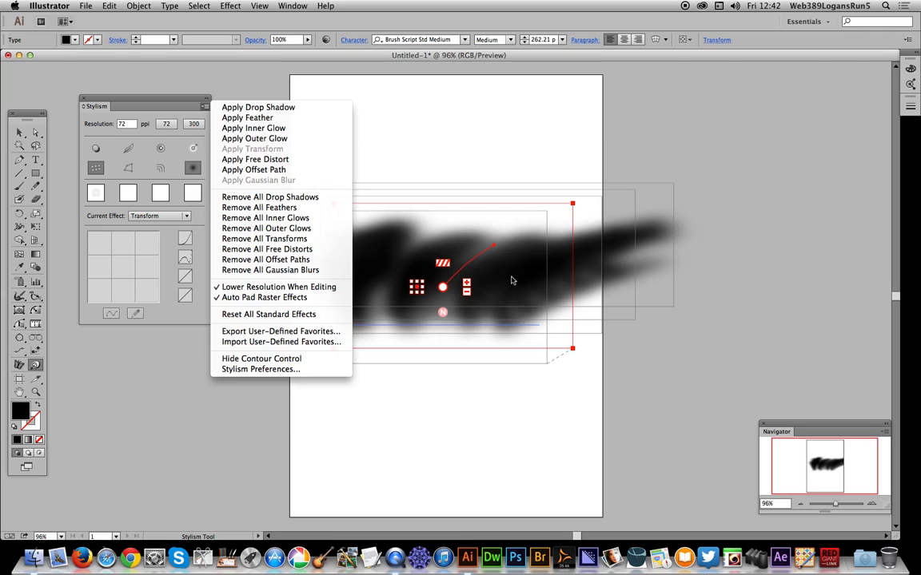
{"action": "mouse_move", "coordinate": [264, 297]}
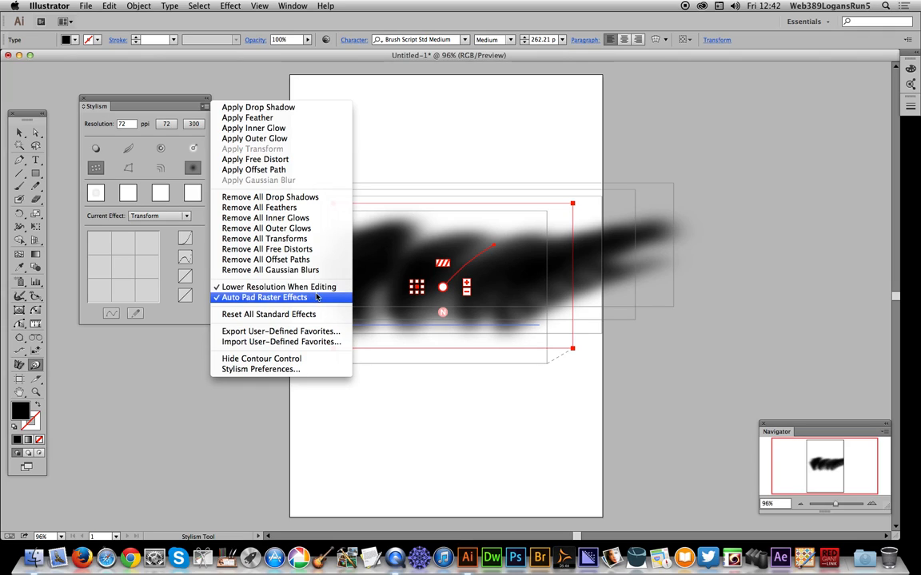
{"action": "mouse_move", "coordinate": [278, 287]}
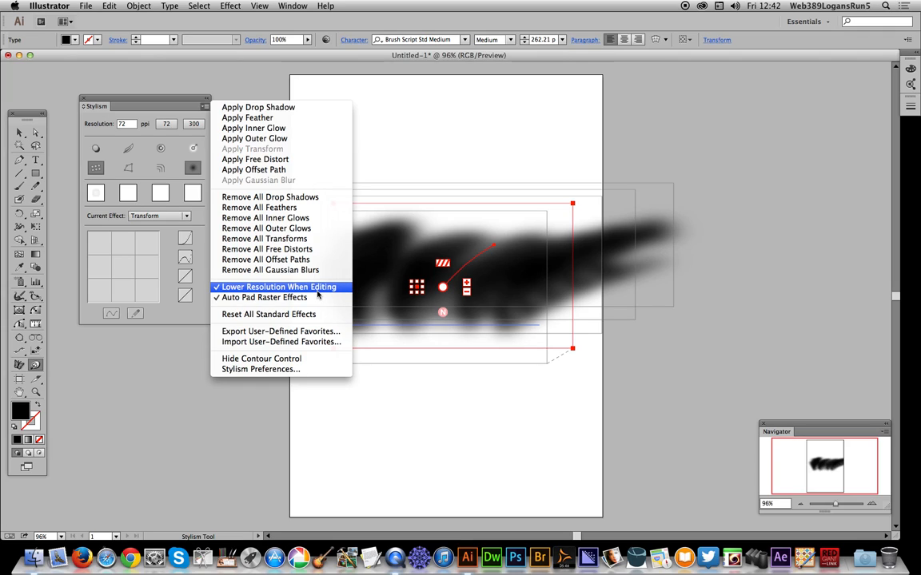